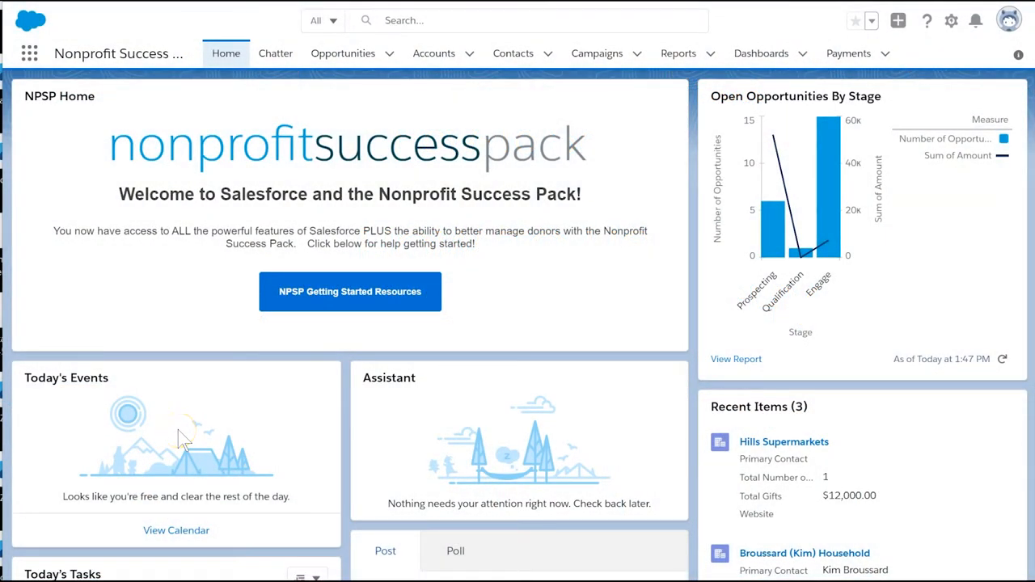
{"action": "mouse_move", "coordinate": [501, 77]}
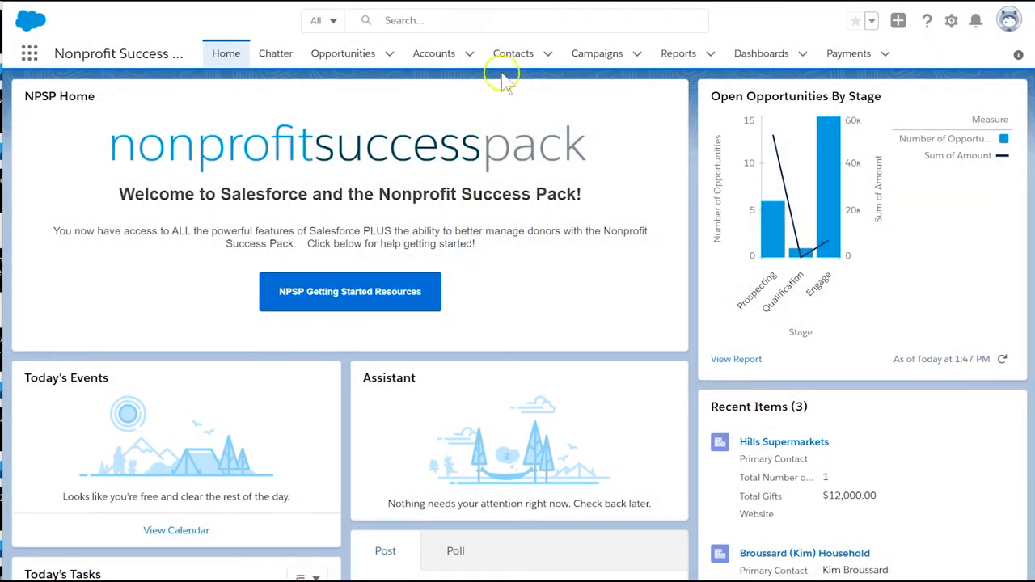
Show the campaign hierarchy for The Annual Fund 2020 with its child campaigns listed.
{"action": "left_click", "coordinate": [597, 52]}
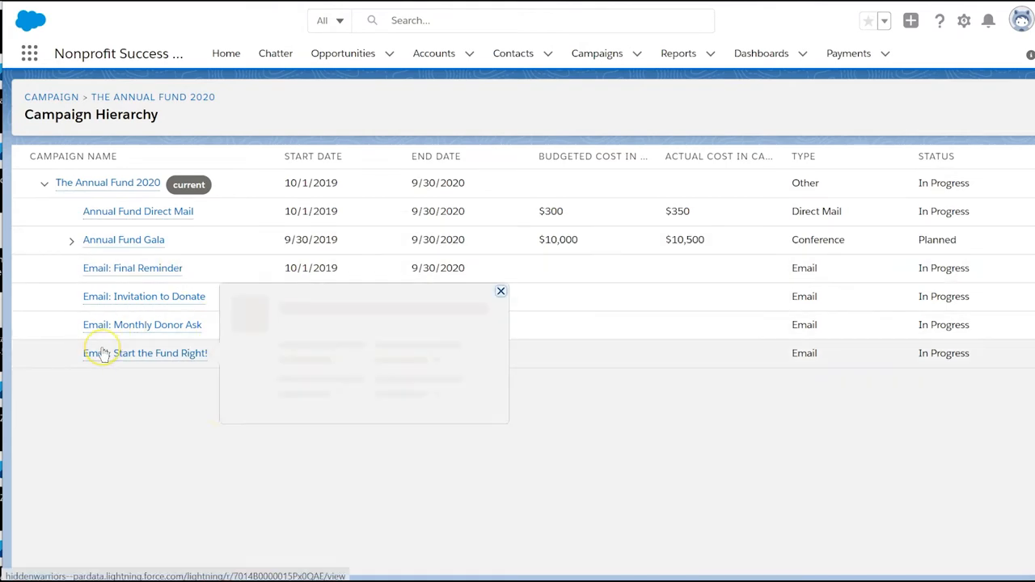
Bring up the Trailhead user's edit form with Marketing User checked.
{"action": "left_click", "coordinate": [501, 291]}
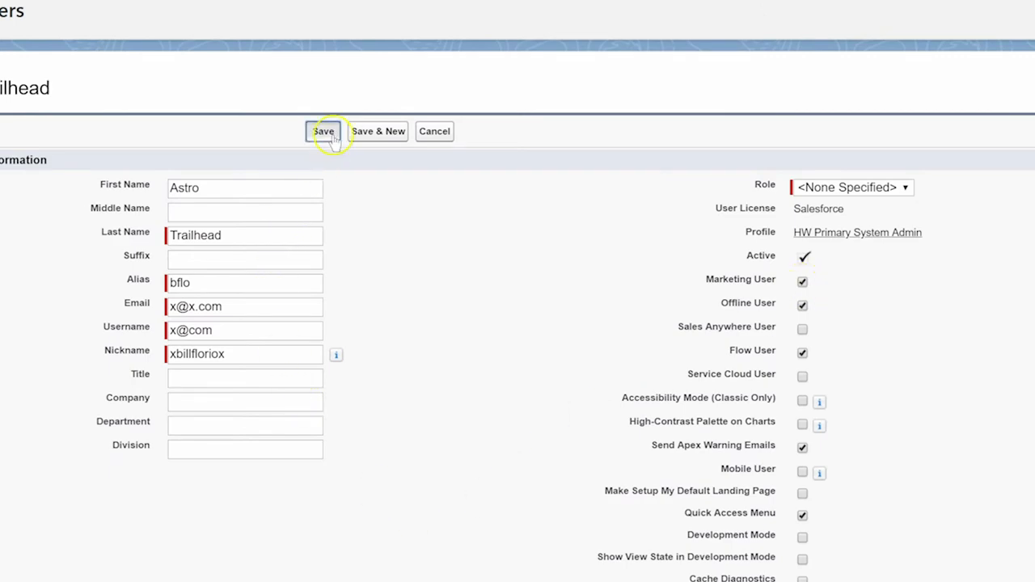
Save the user record, then narrow Annual Fund Gala's Parent Campaign lookup with 'the'.
{"action": "left_click", "coordinate": [323, 131]}
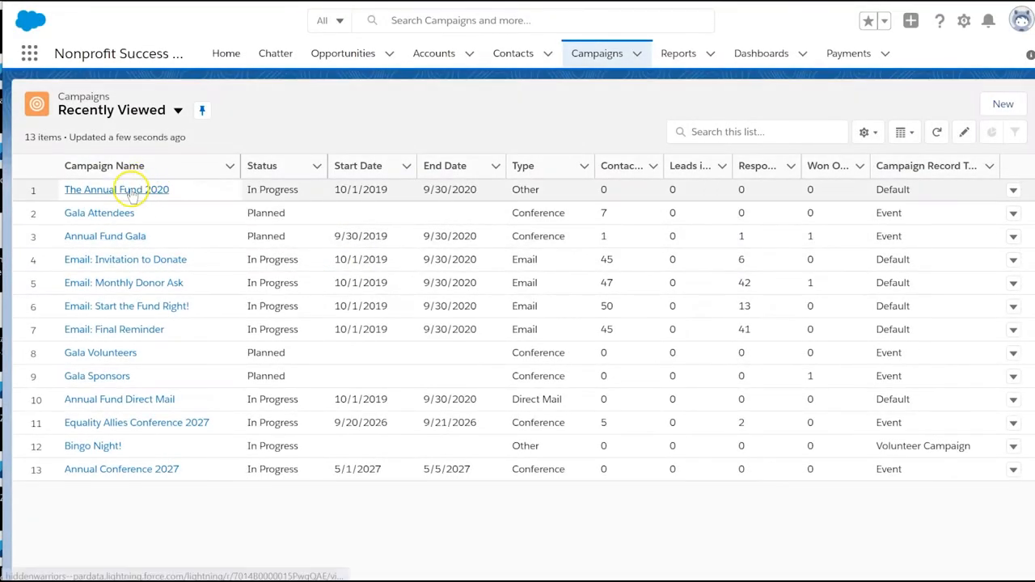
{"action": "left_click", "coordinate": [116, 189]}
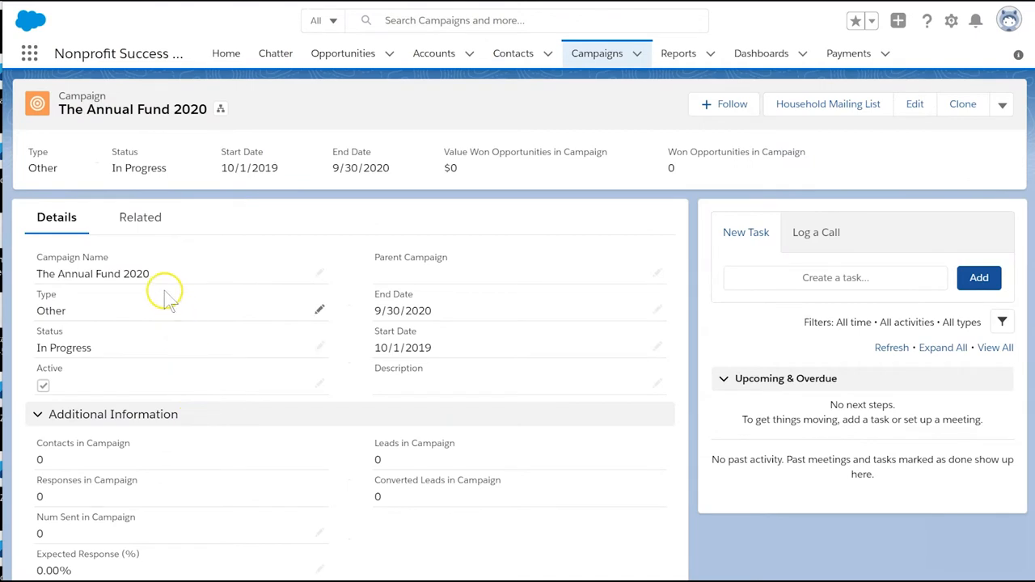
{"action": "mouse_move", "coordinate": [321, 242]}
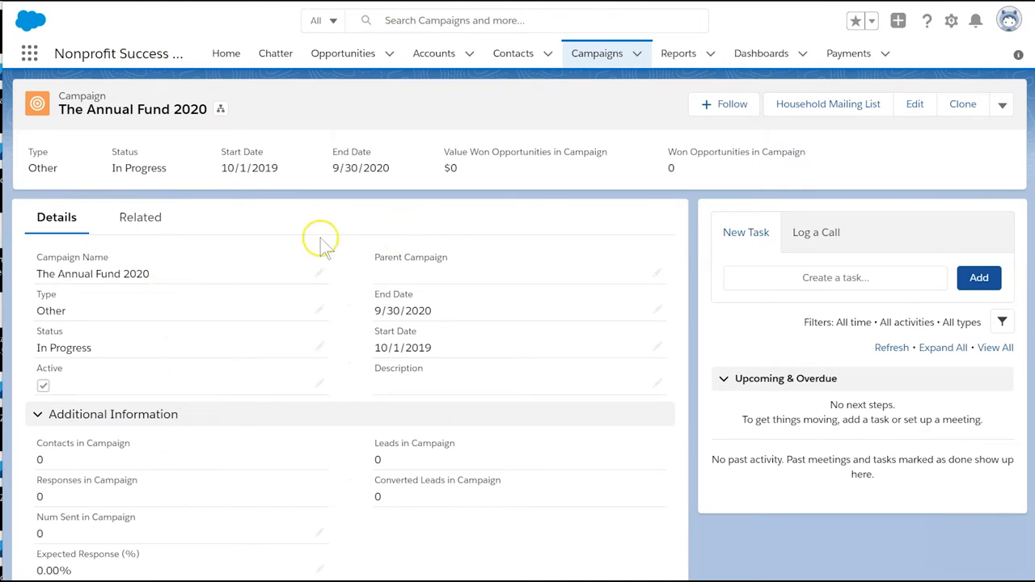
{"action": "mouse_move", "coordinate": [310, 242]}
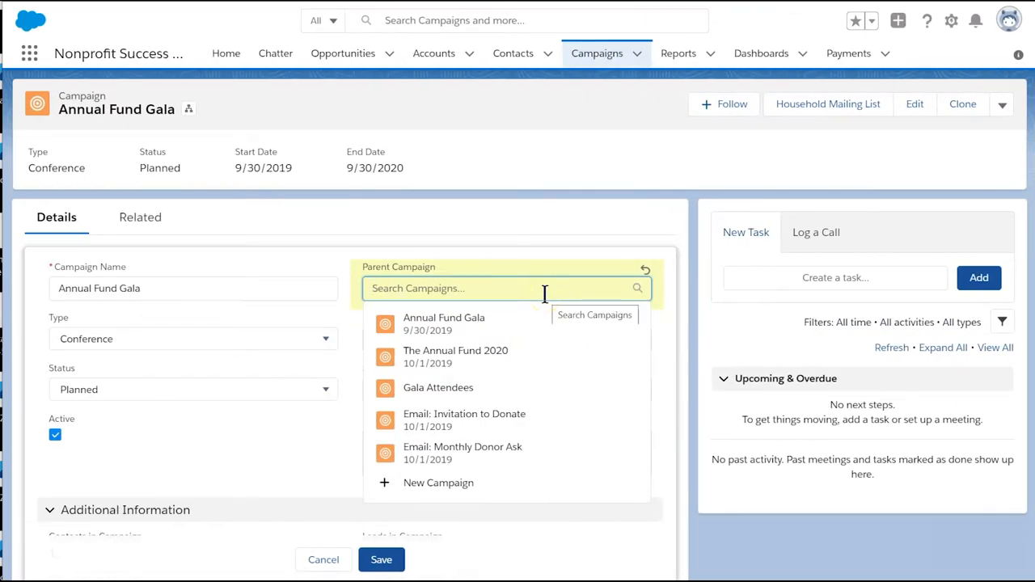
{"action": "type", "text": "the"}
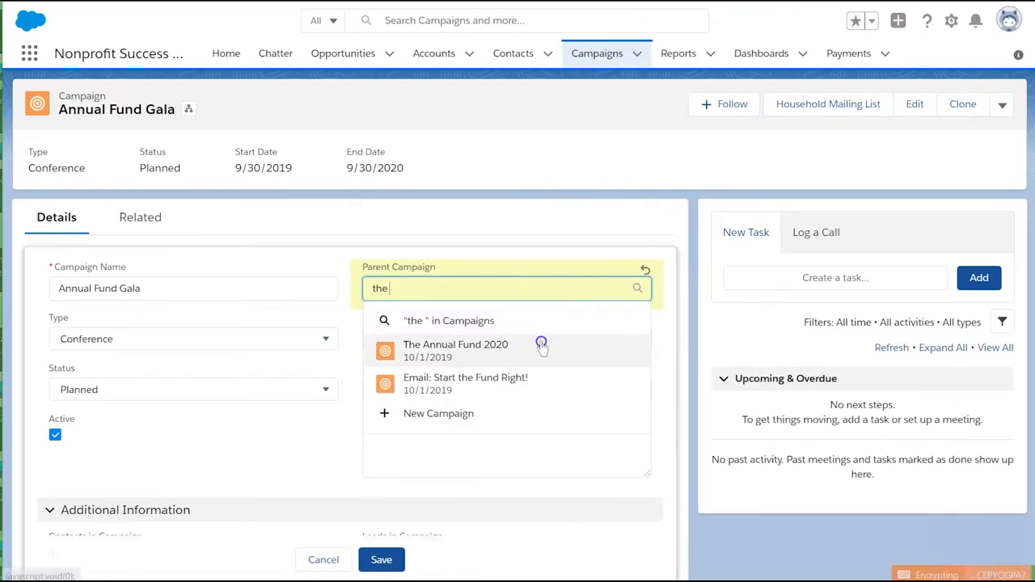
Make The Annual Fund 2020 the Gala's parent and expand Annual Fund Gala in the hierarchy.
{"action": "left_click", "coordinate": [456, 349]}
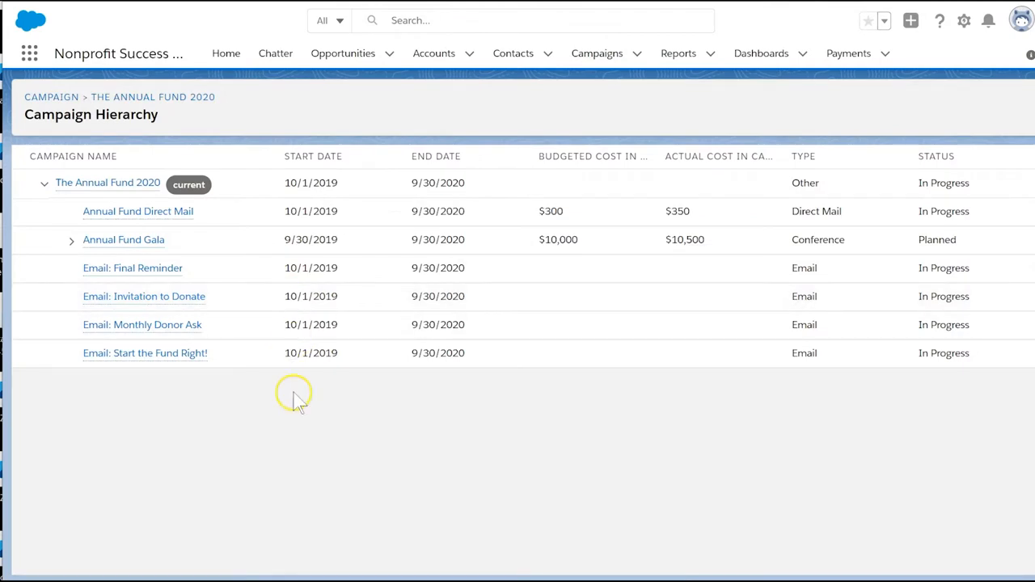
{"action": "mouse_move", "coordinate": [223, 414]}
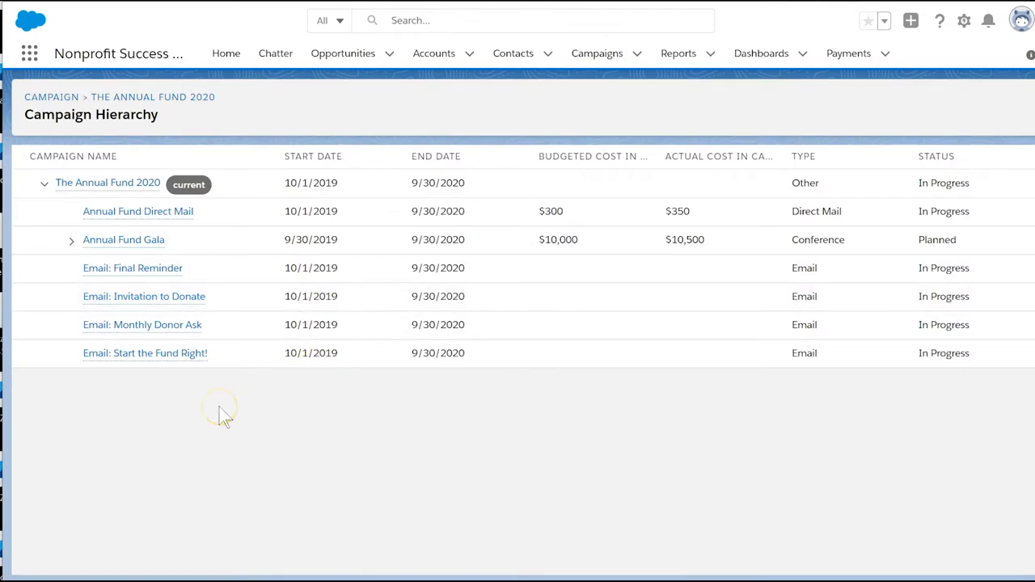
{"action": "left_click", "coordinate": [123, 239]}
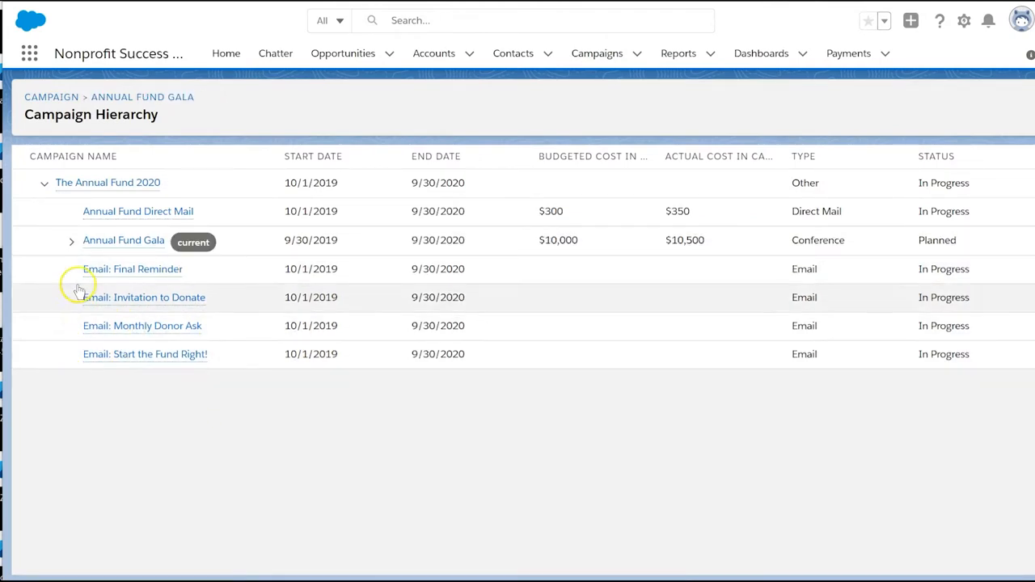
{"action": "left_click", "coordinate": [71, 240]}
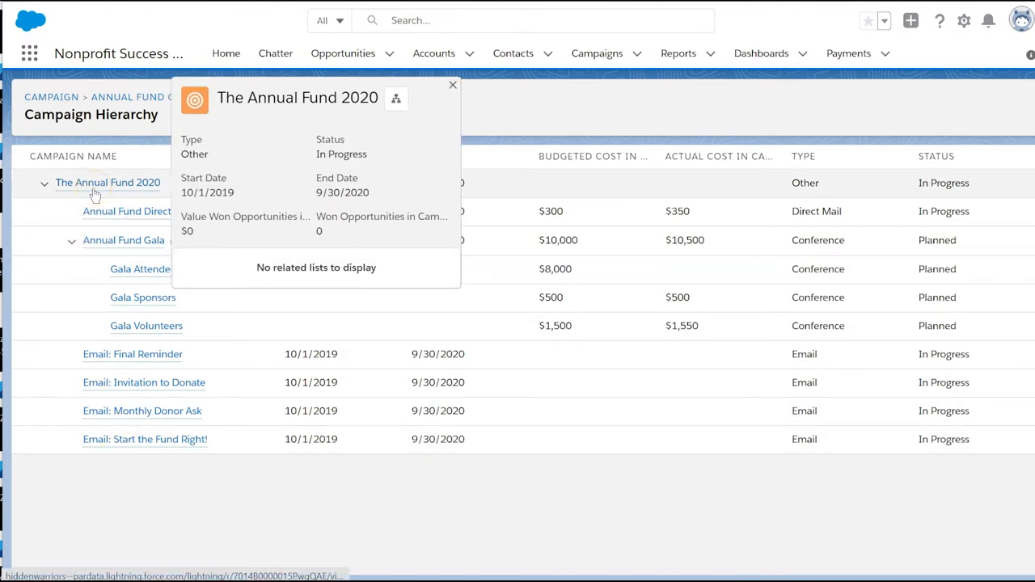
Return to The Annual Fund 2020 detail page to show its hierarchy rollup totals.
{"action": "left_click", "coordinate": [453, 84]}
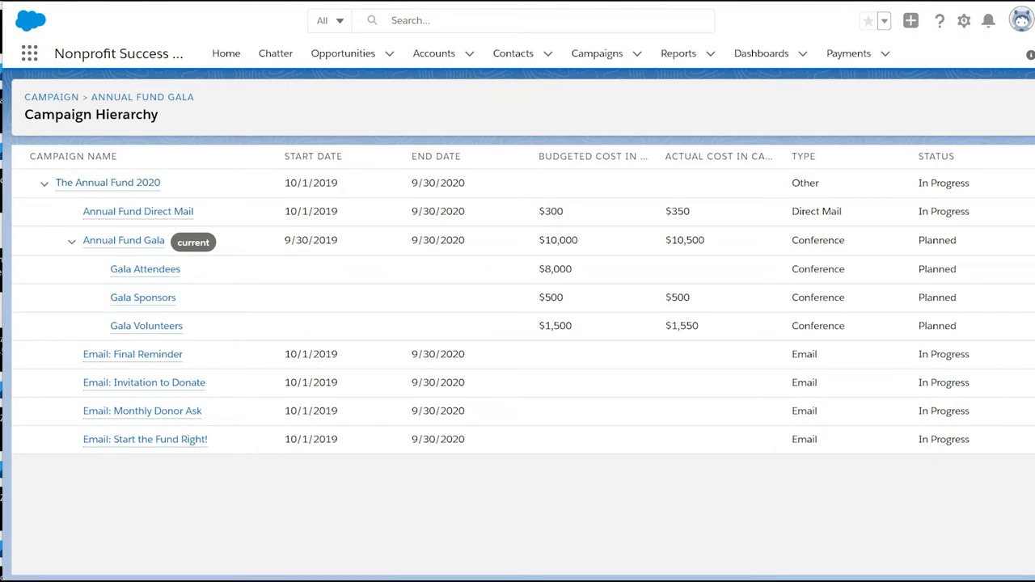
{"action": "mouse_move", "coordinate": [78, 181]}
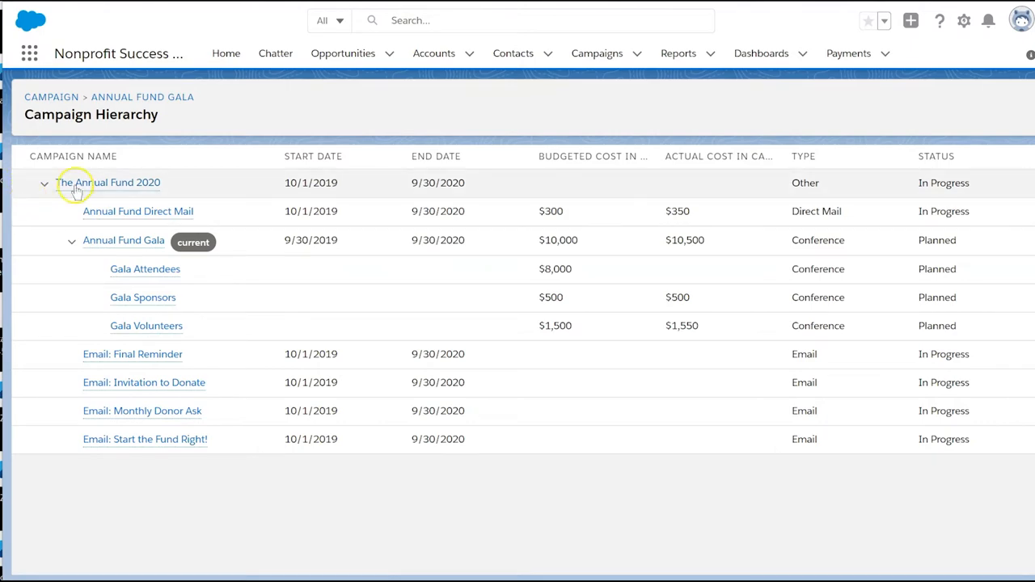
{"action": "left_click", "coordinate": [107, 181]}
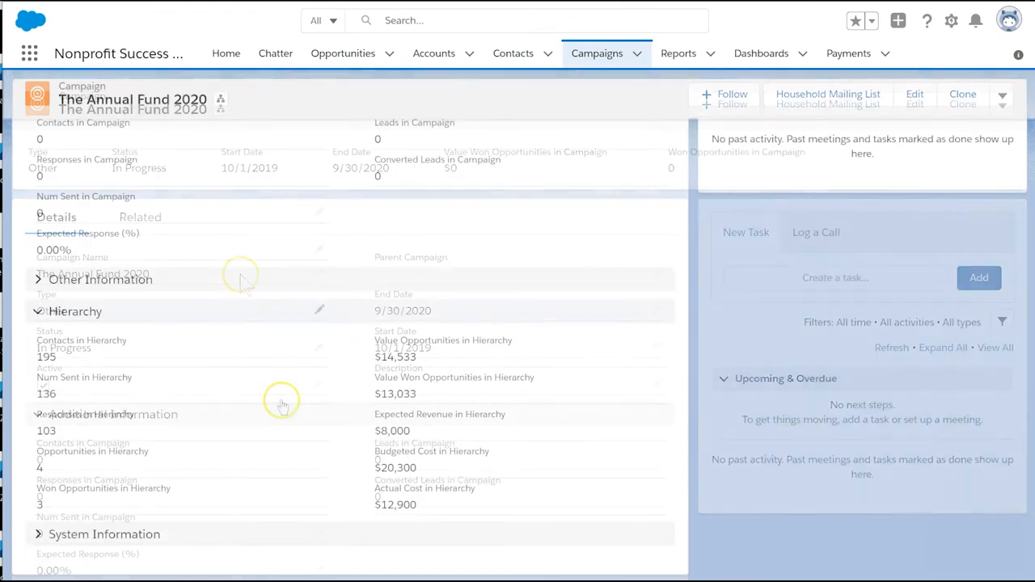